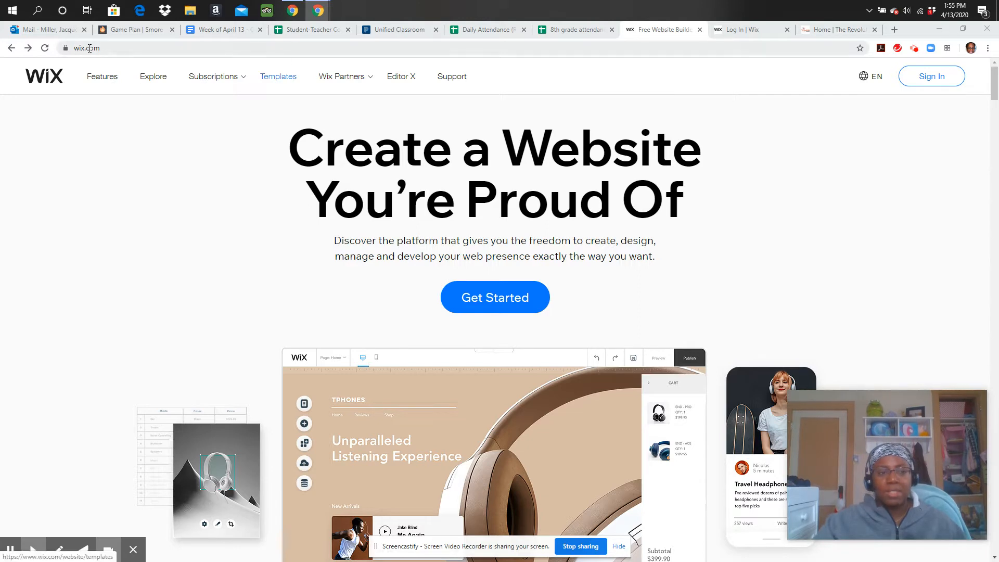
- Start creating a new website and sign in with a Google account
scroll("down", 3)
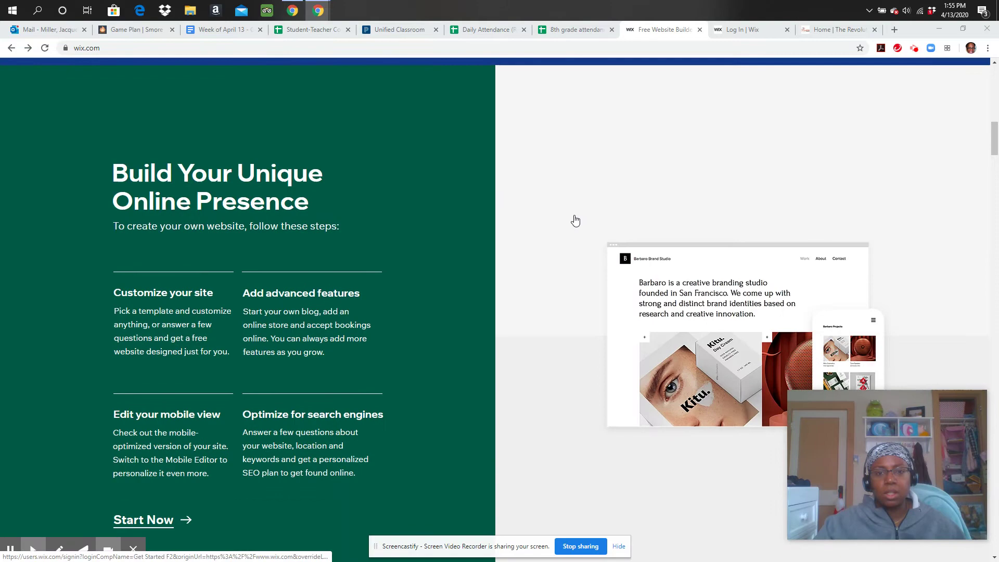
scroll("down", 3)
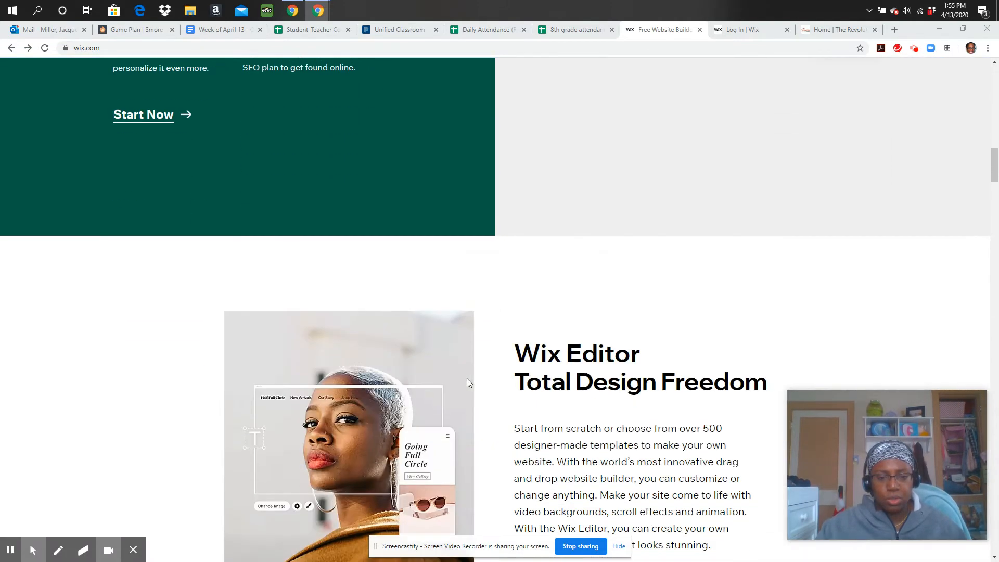
scroll("up", 3)
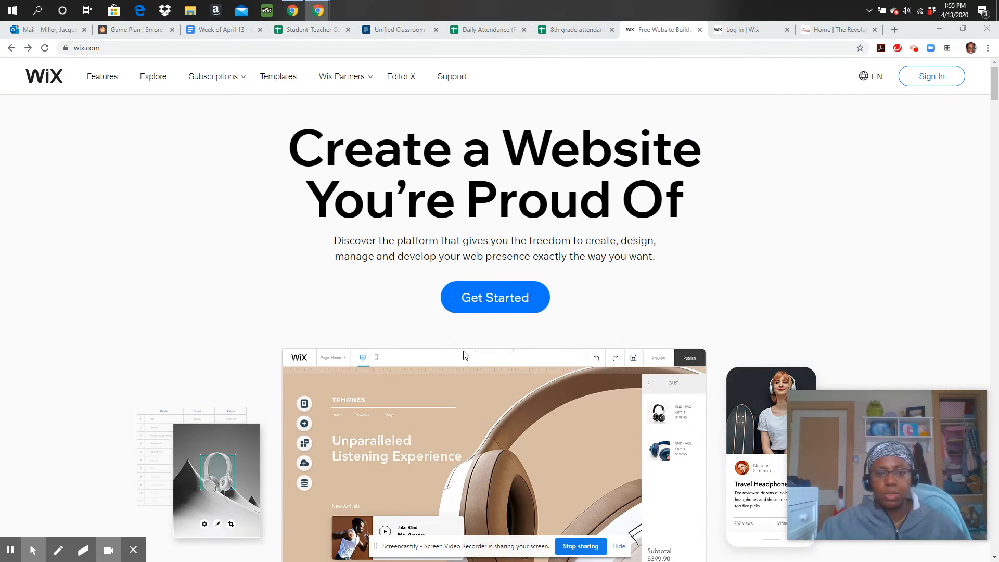
mouse_move(504, 300)
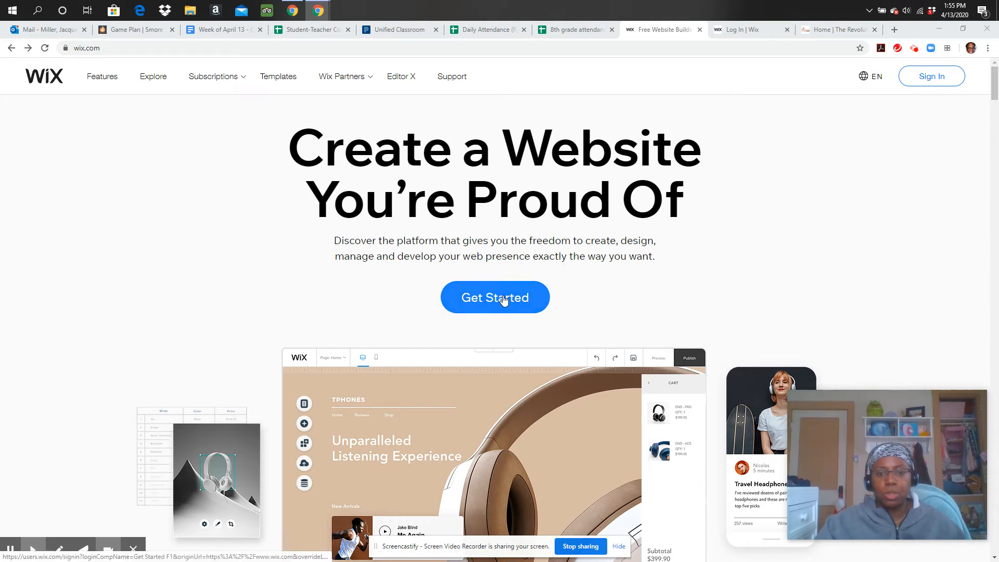
left_click(495, 297)
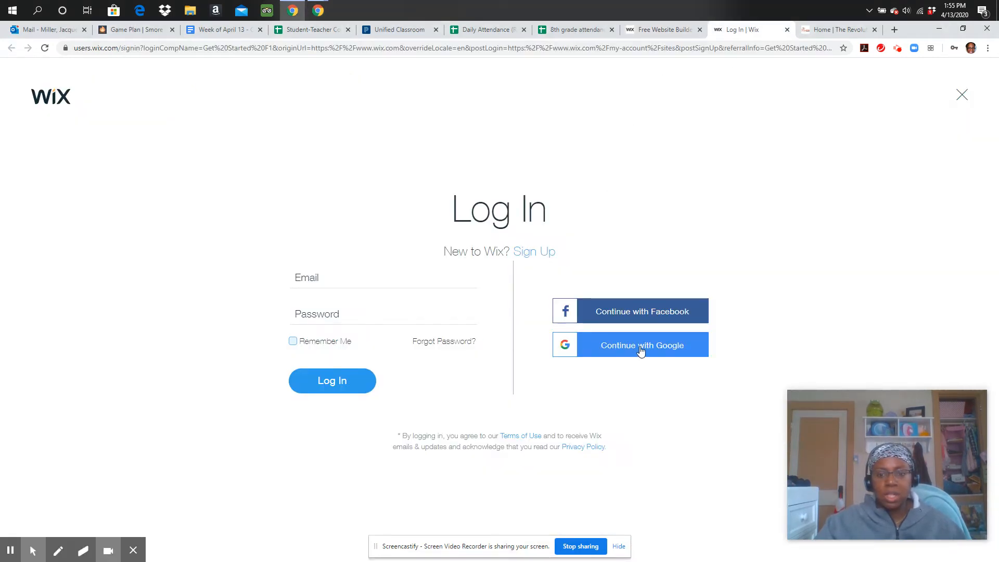
left_click(642, 345)
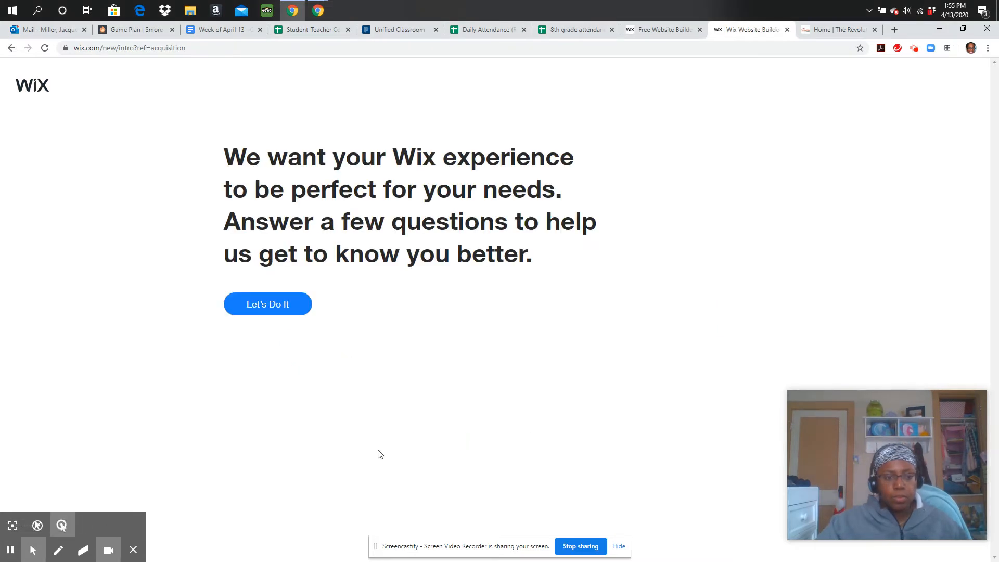
mouse_move(339, 439)
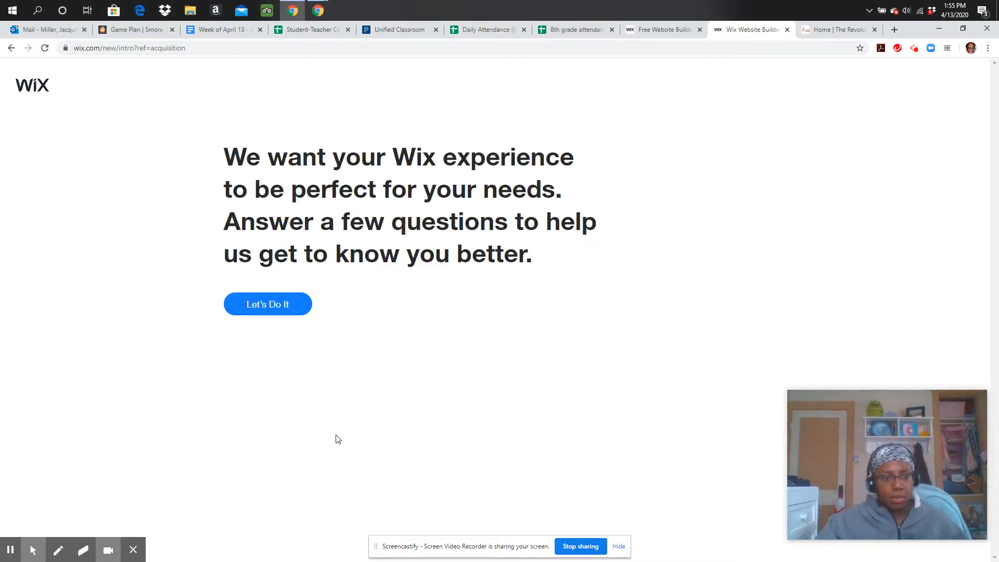
mouse_move(297, 177)
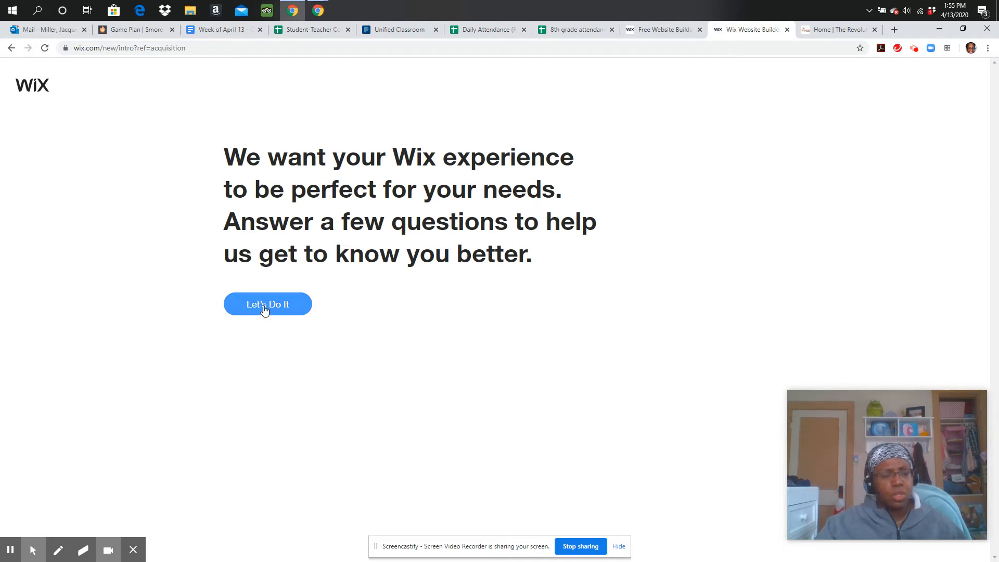
- Begin the questionnaire and mark the website as being for Myself
left_click(267, 304)
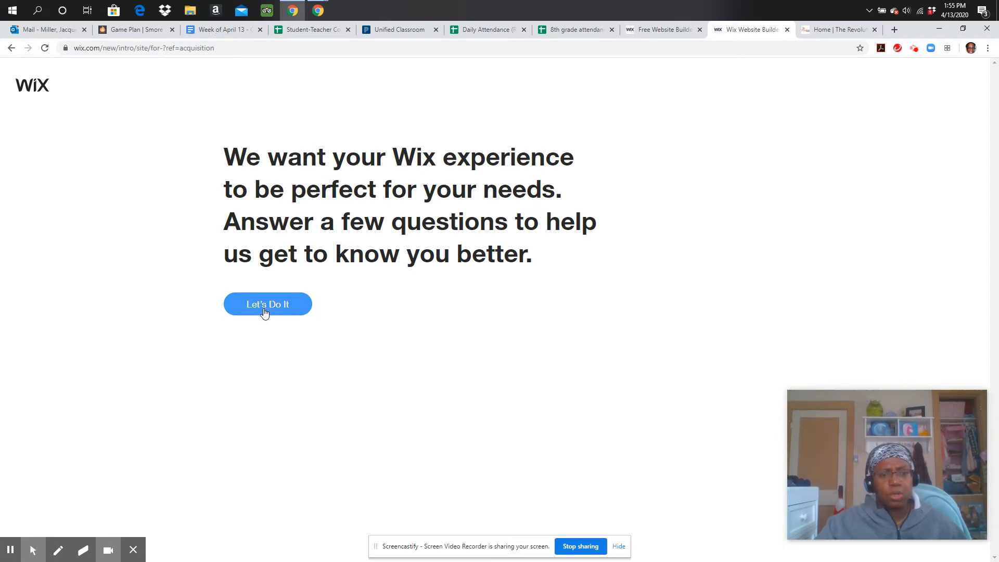
mouse_move(532, 339)
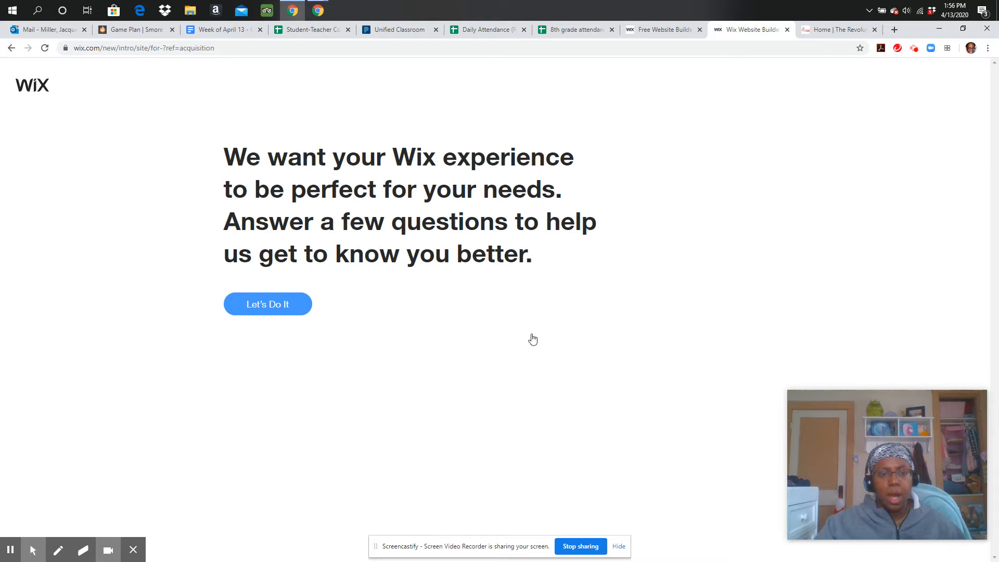
mouse_move(336, 403)
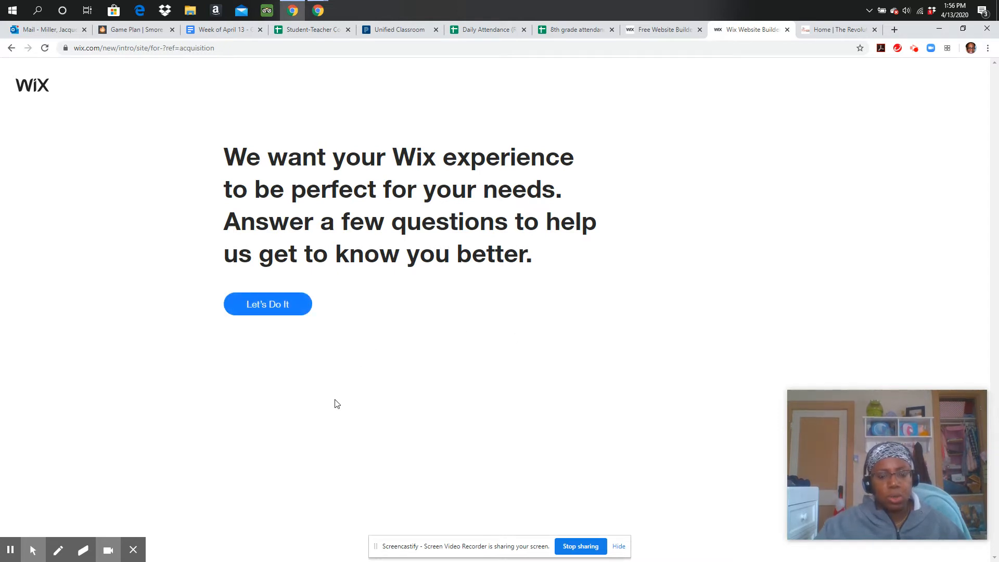
left_click(267, 304)
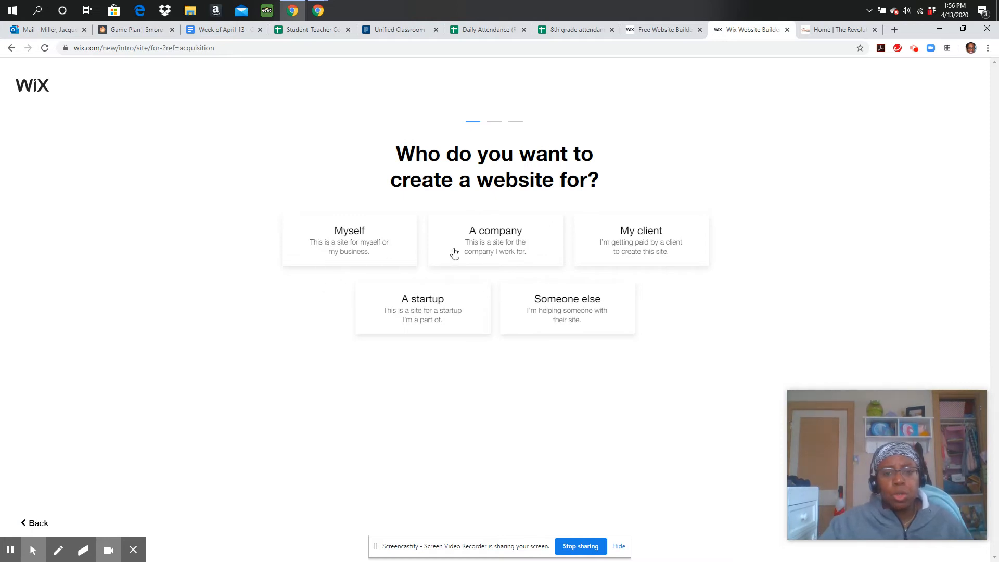
mouse_move(231, 314)
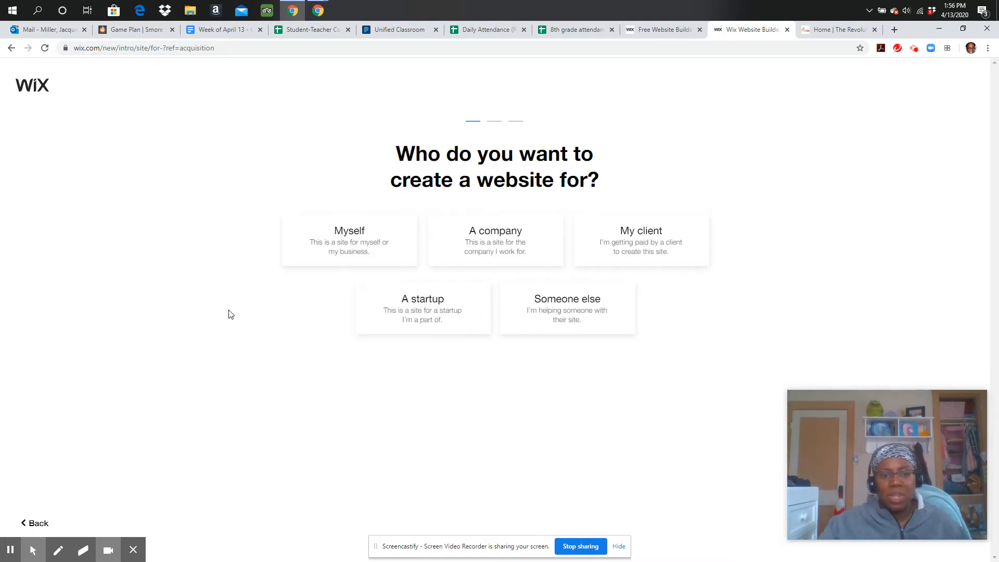
mouse_move(217, 288)
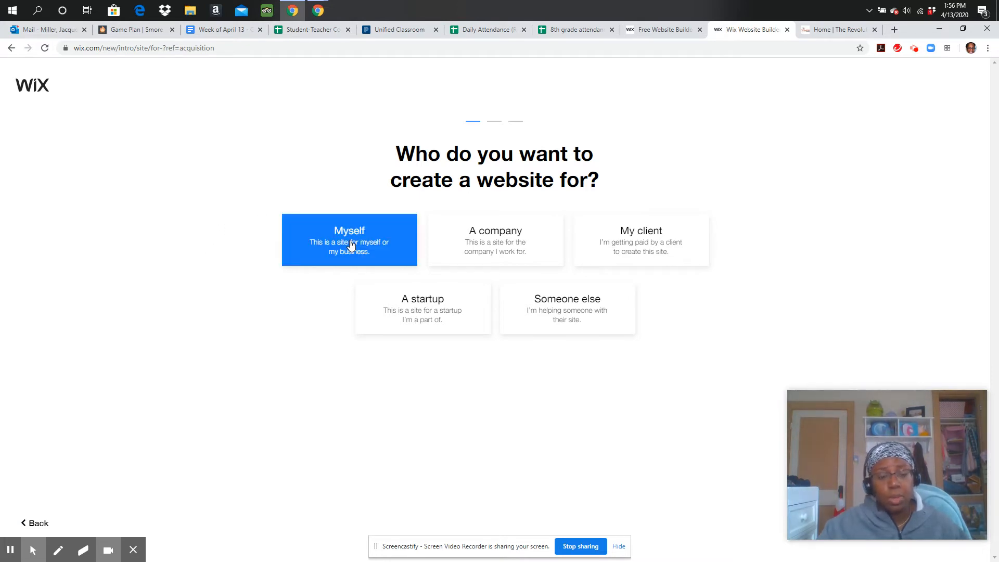
left_click(350, 244)
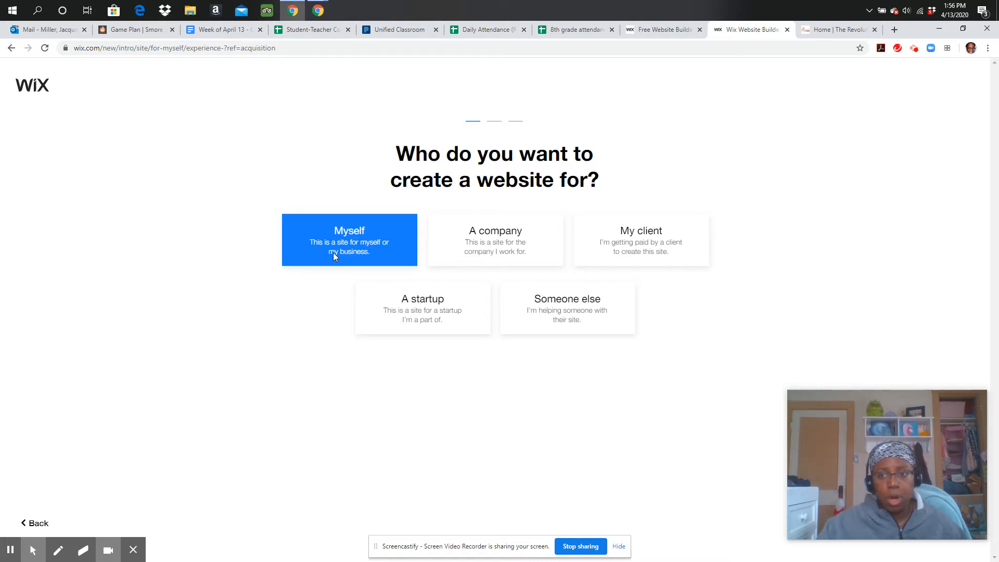
left_click(349, 240)
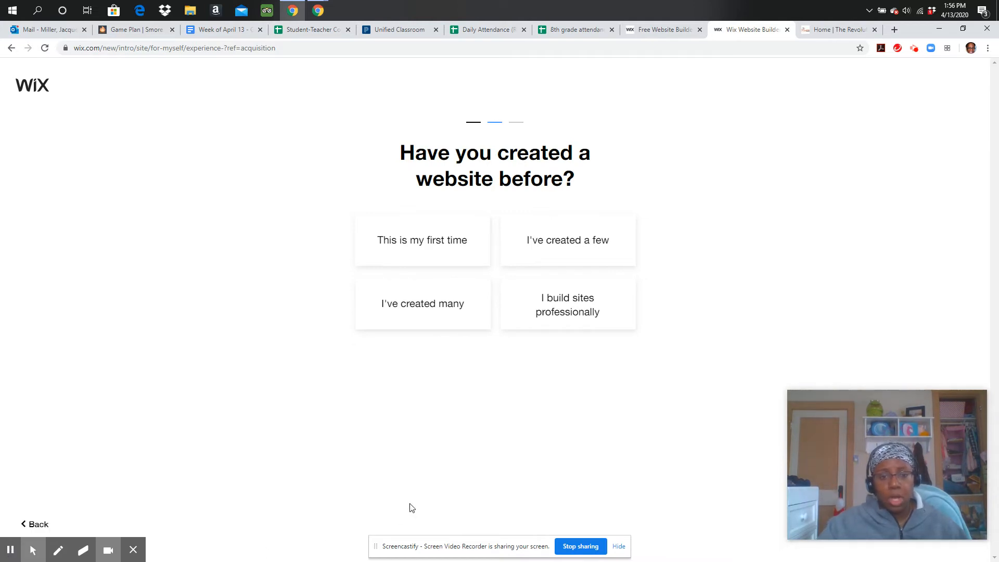
- Answer 'This is my first time' to having created a website before
left_click(421, 240)
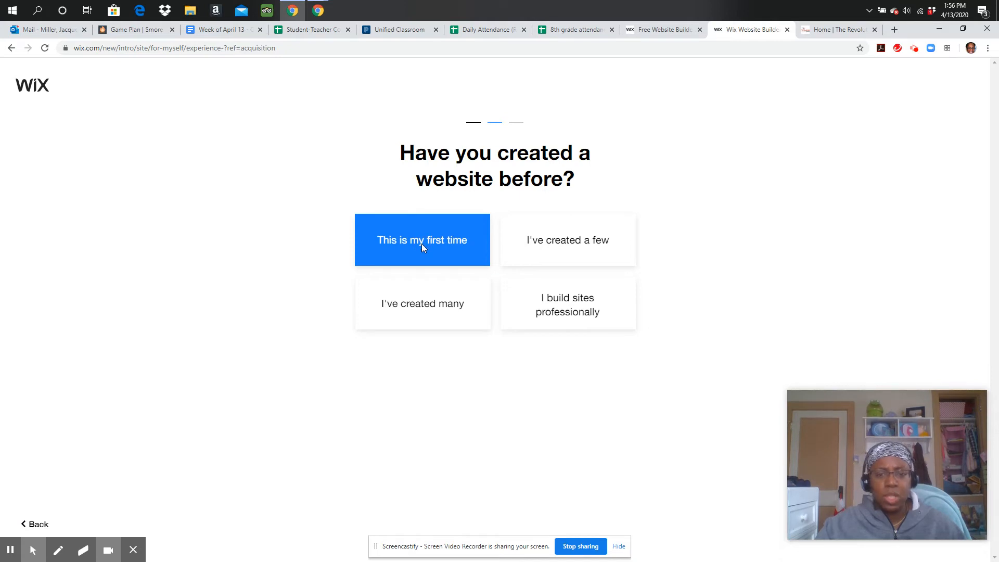
left_click(422, 239)
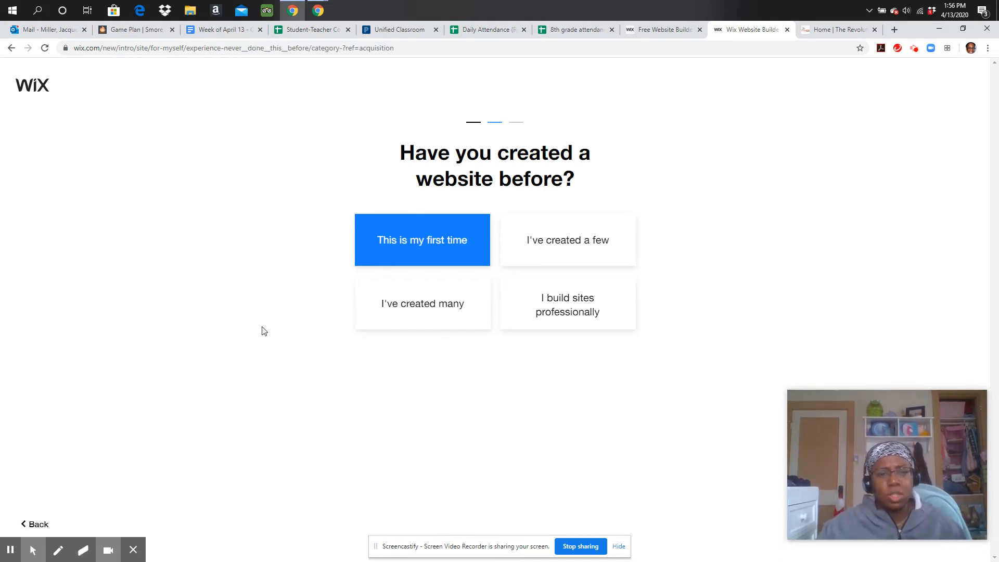
mouse_move(322, 388)
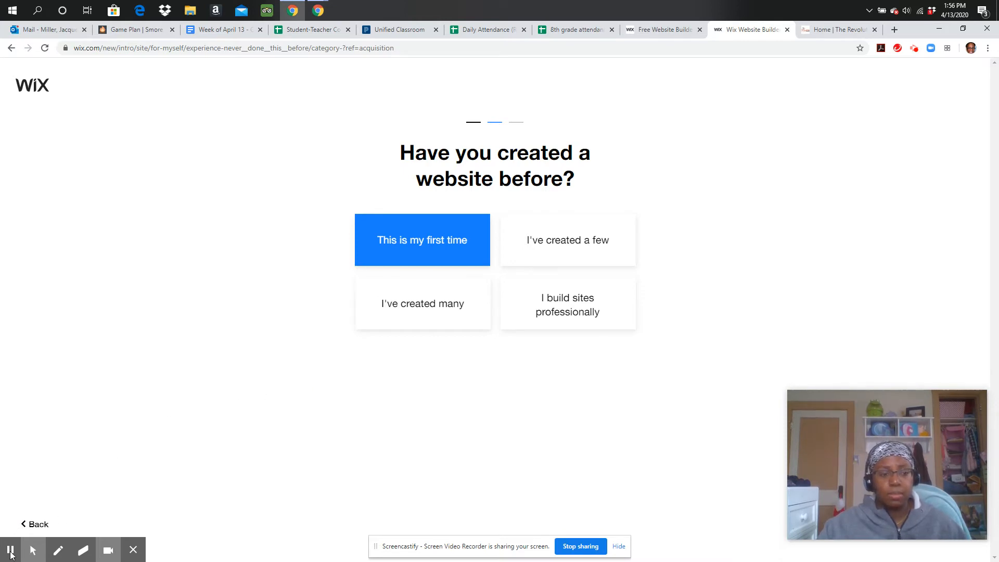
left_click(422, 240)
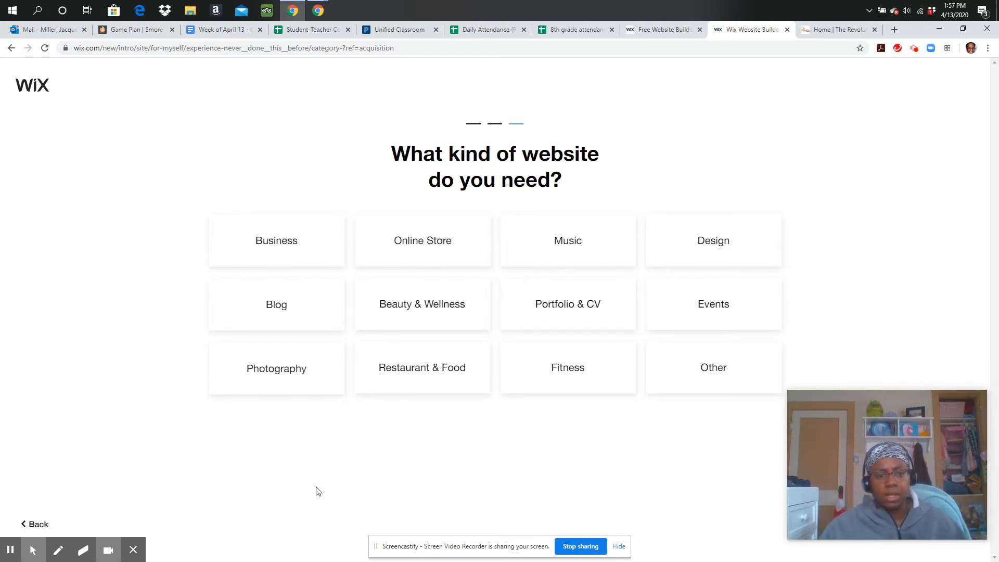
mouse_move(218, 503)
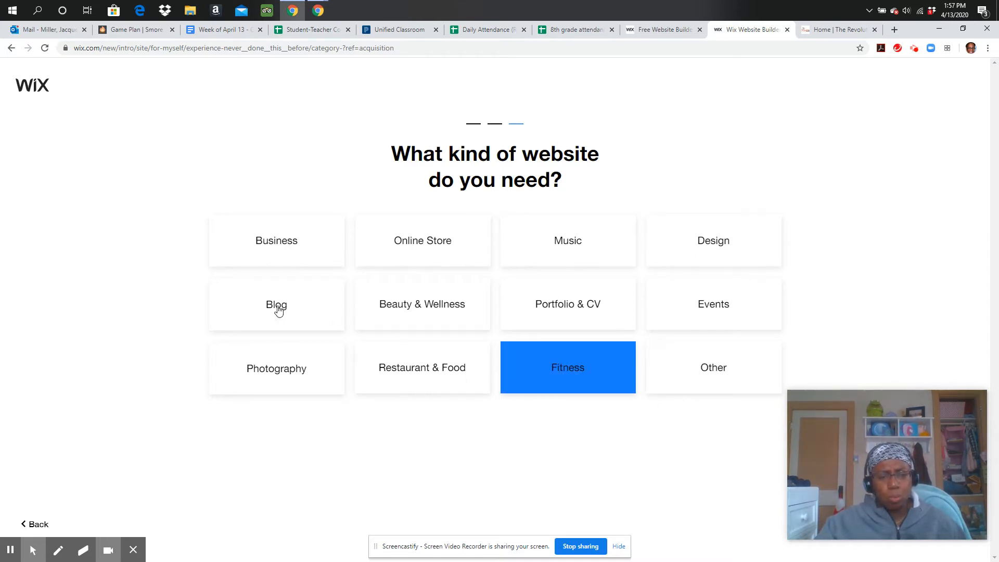
- Pick Blog first, then switch the website kind to Other
left_click(276, 304)
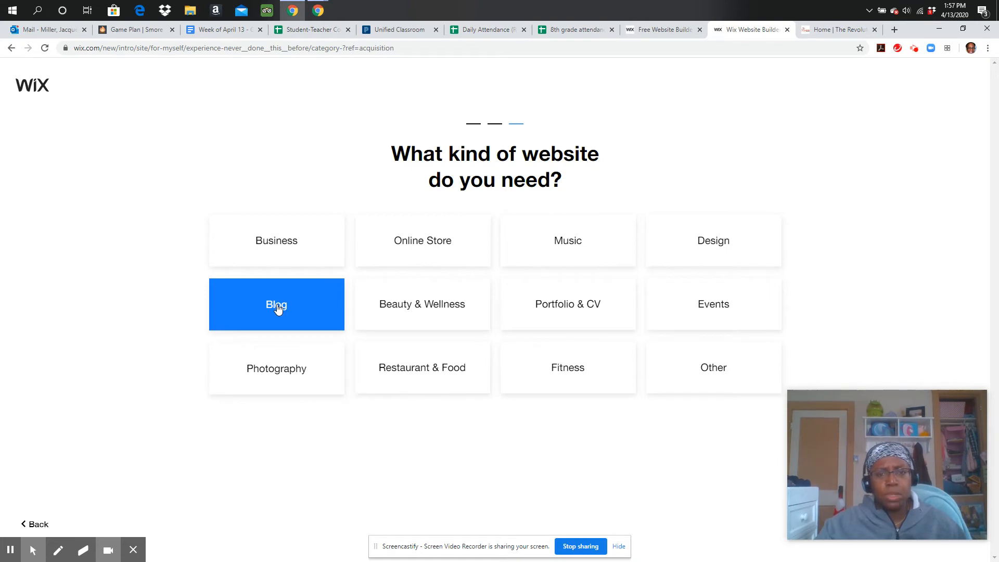
mouse_move(285, 305)
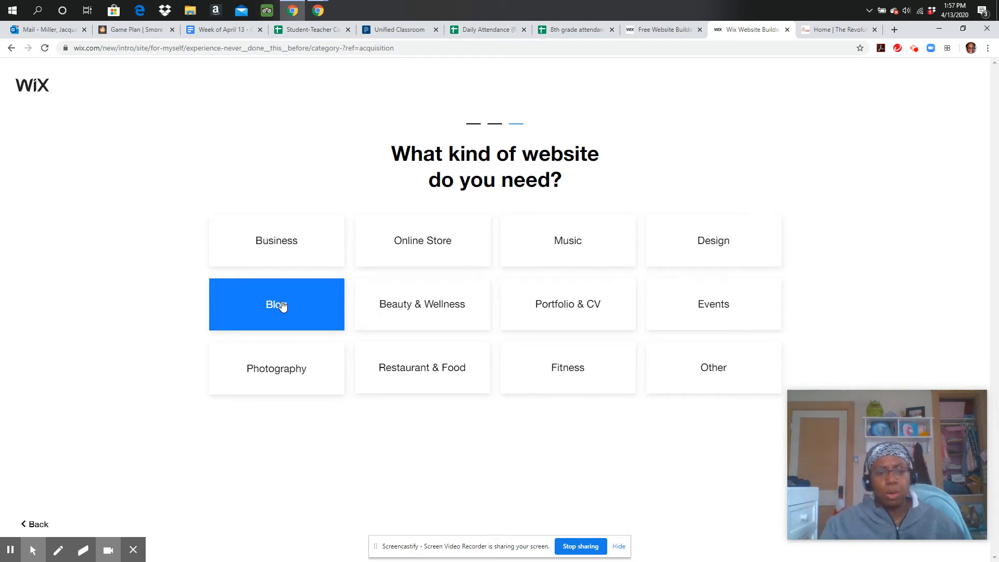
mouse_move(282, 308)
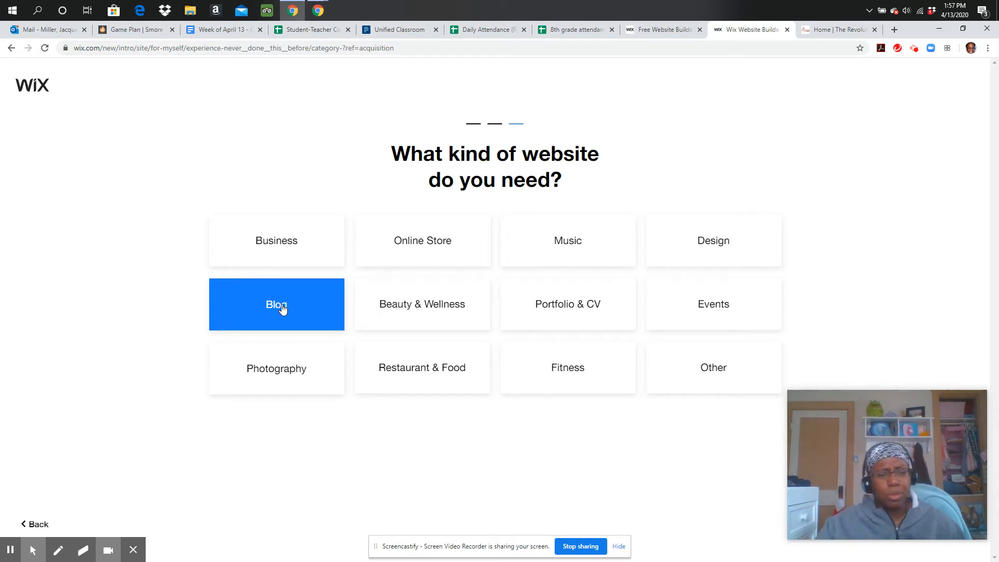
mouse_move(714, 376)
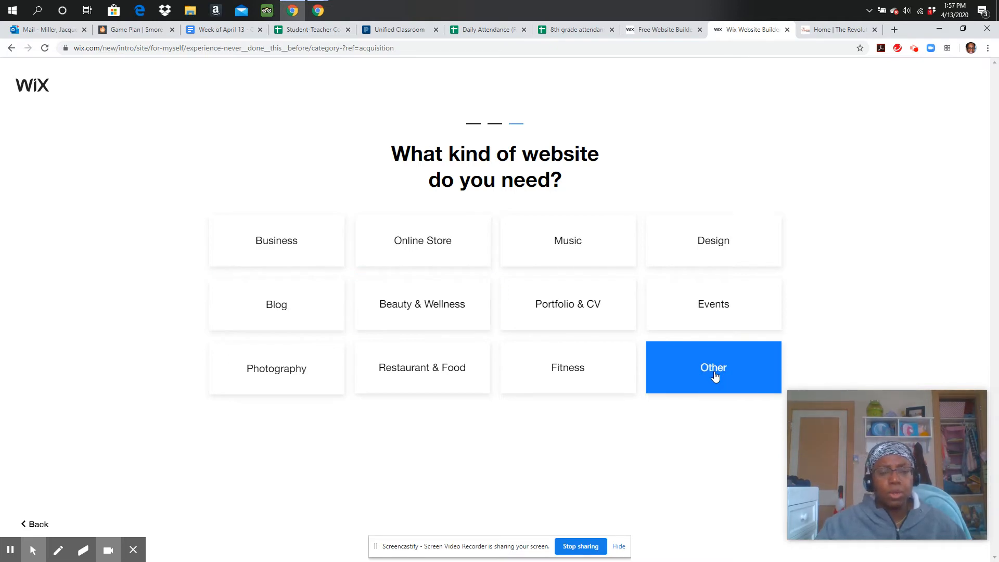
left_click(713, 370)
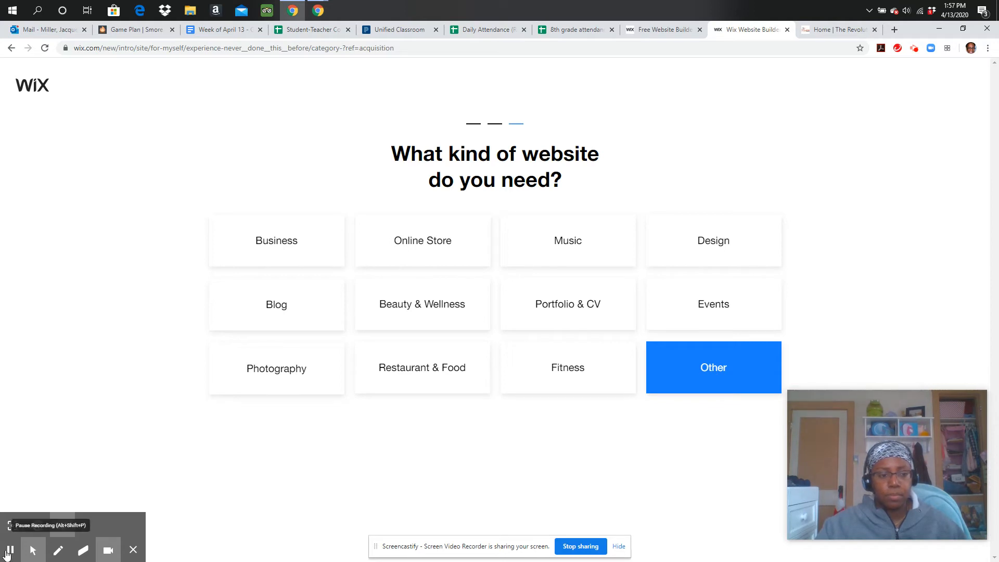
left_click(713, 368)
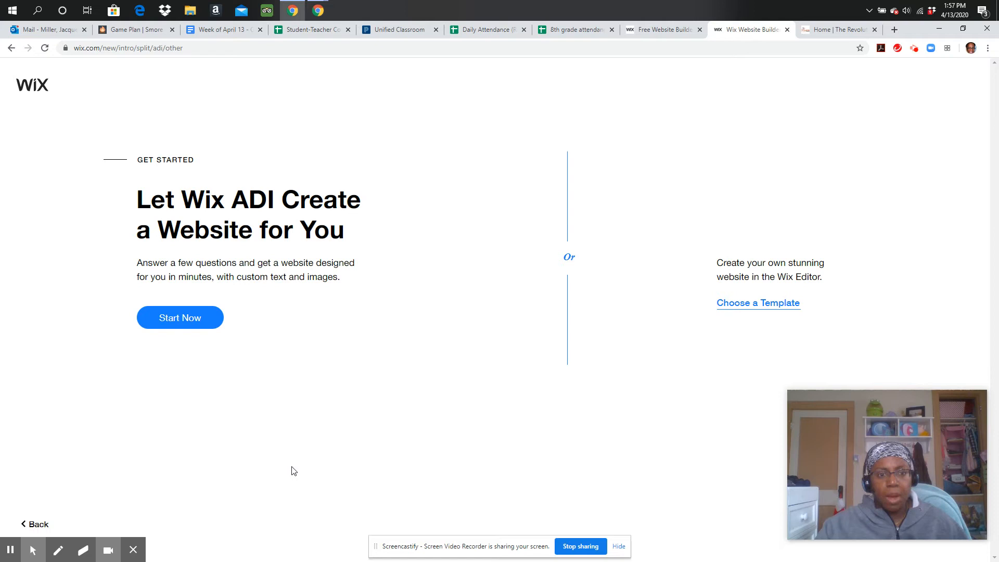
mouse_move(231, 453)
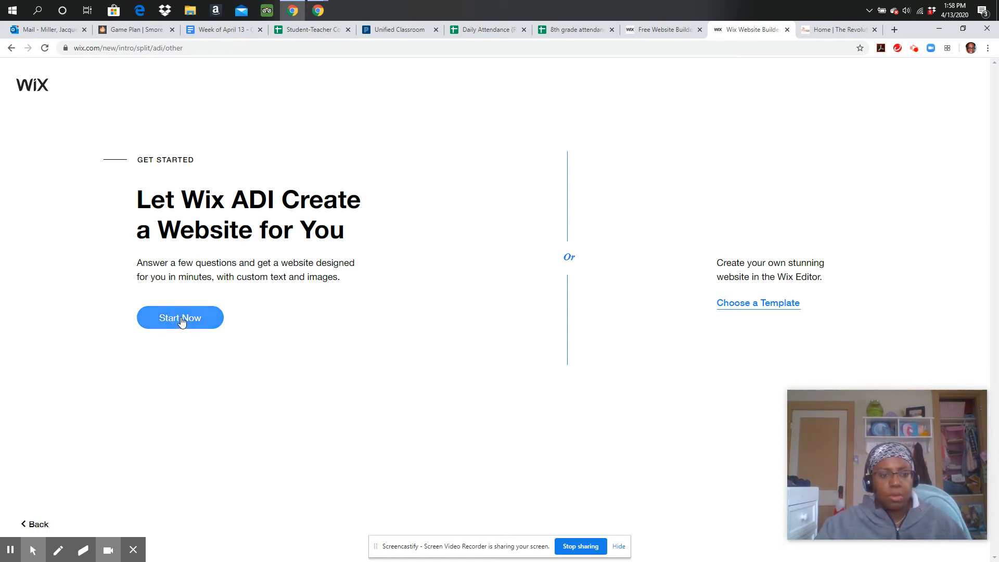
- Choose Start Now under 'Let Wix ADI Create a Website for You'
left_click(179, 318)
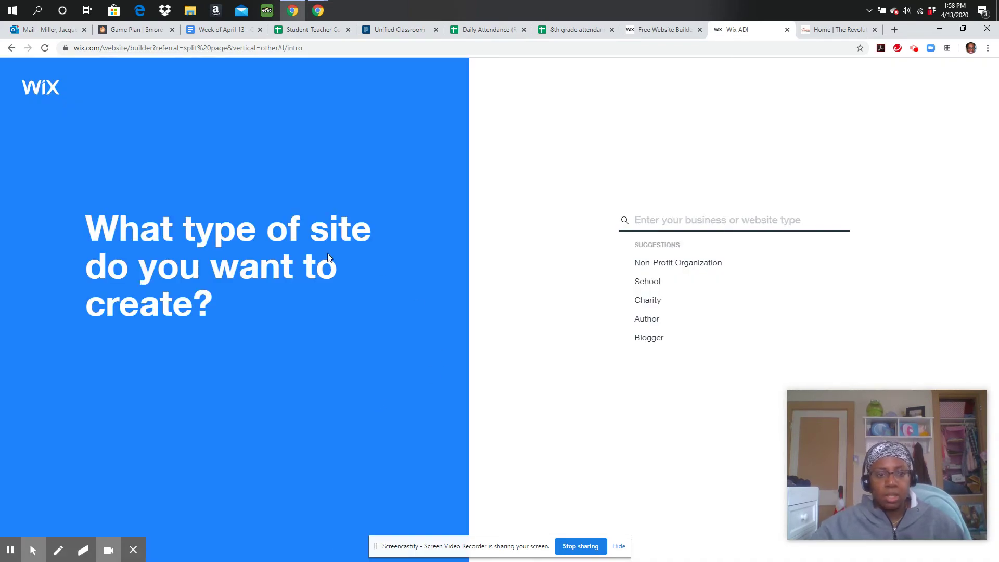
mouse_move(659, 362)
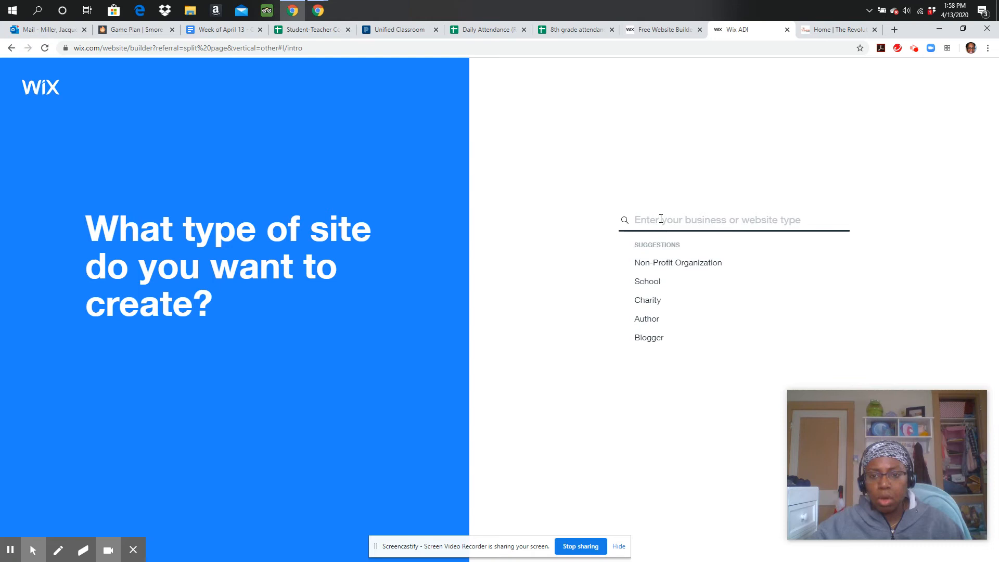
- Search 'Author' and choose Author as the site type
type("A")
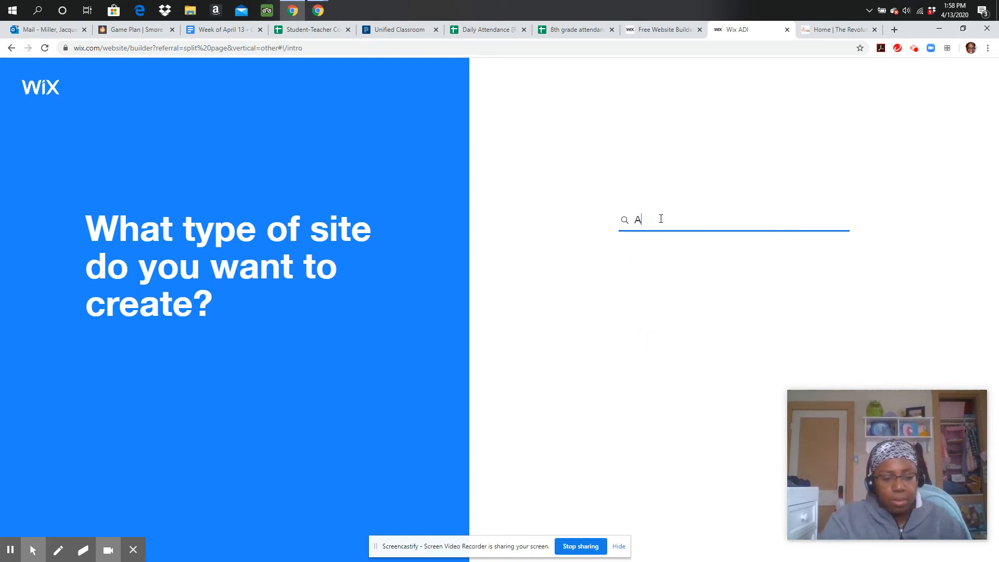
type("utho")
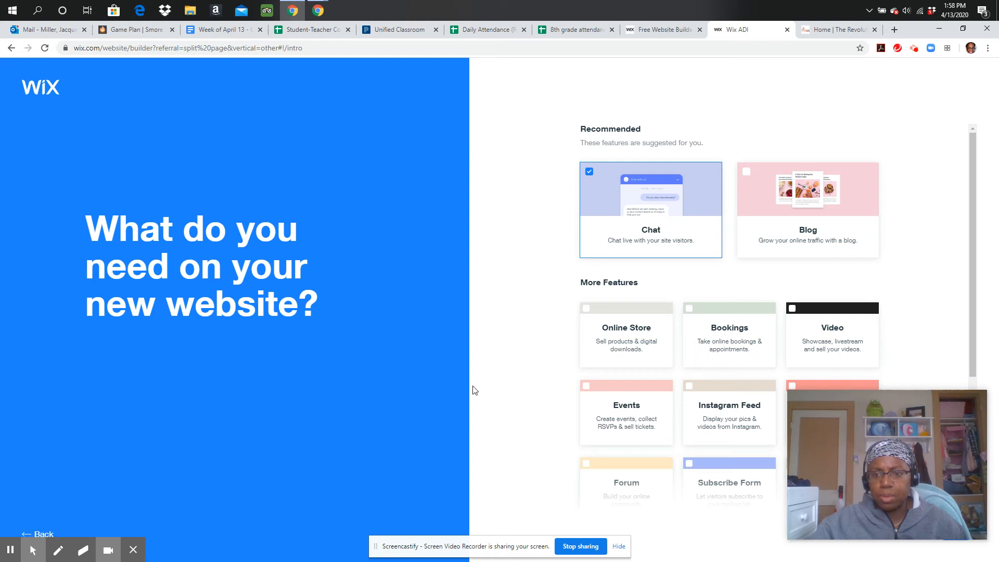
mouse_move(799, 173)
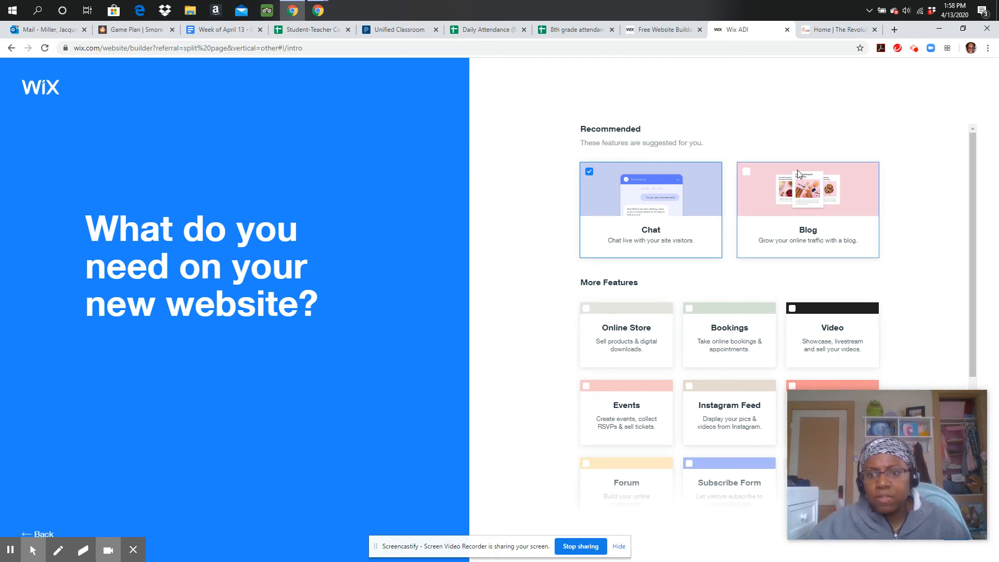
mouse_move(738, 332)
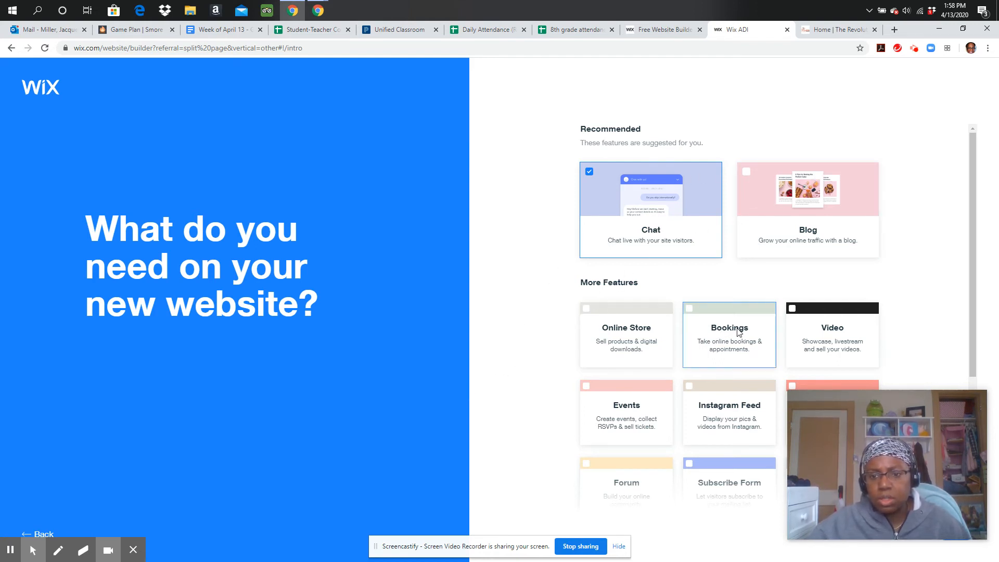
- Select the Blog and Chat features and continue to the name question
scroll("down", 3)
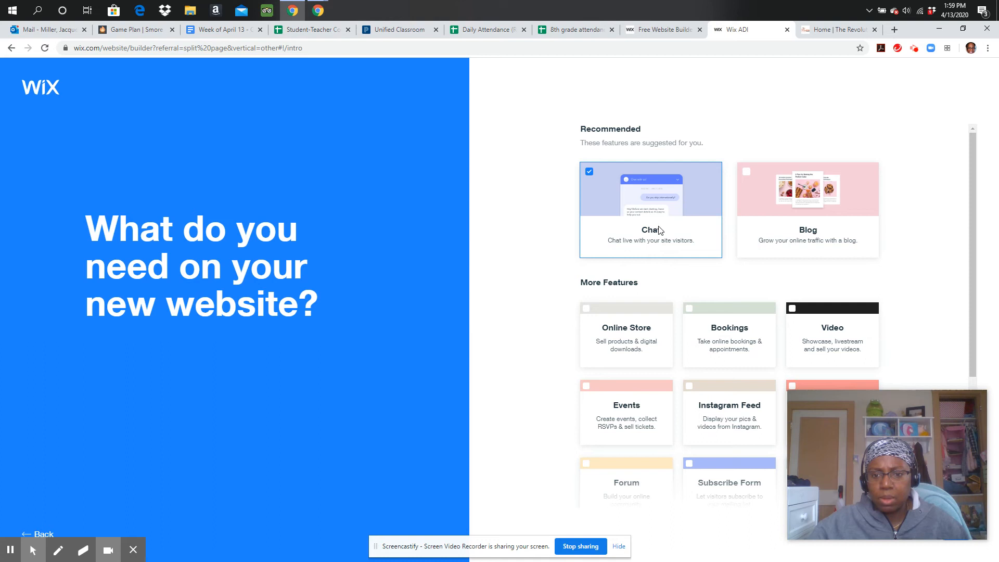
mouse_move(801, 207)
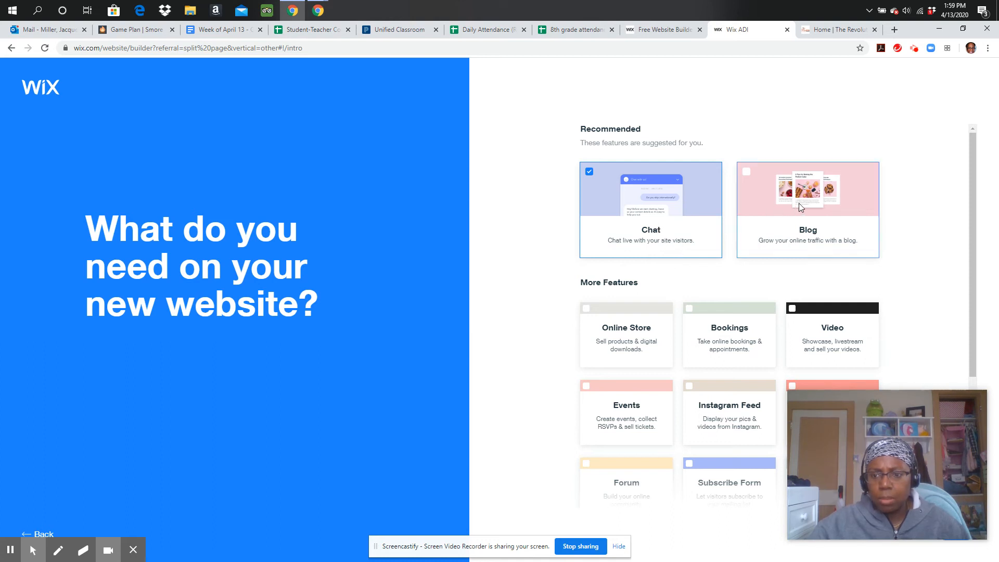
left_click(746, 171)
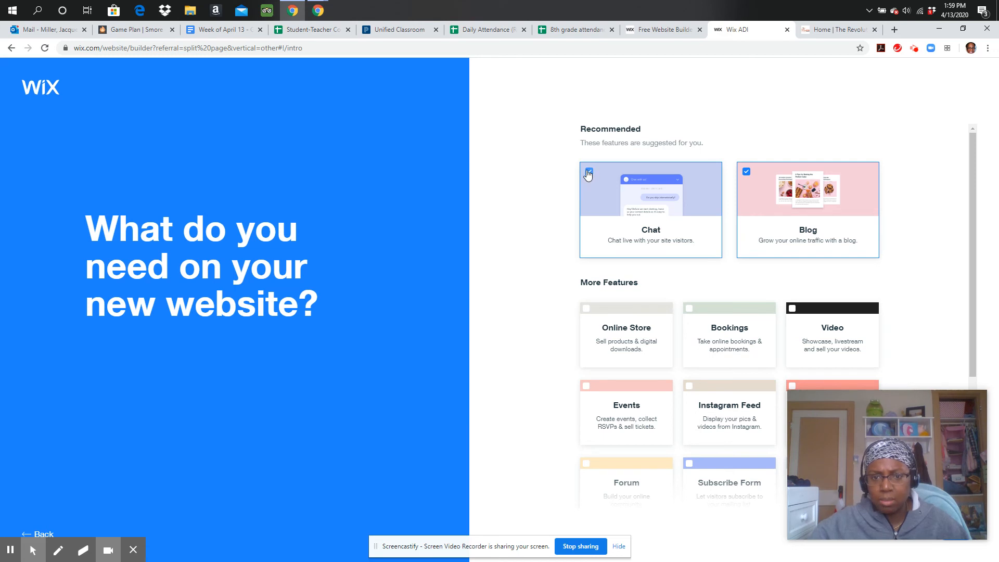
left_click(589, 171)
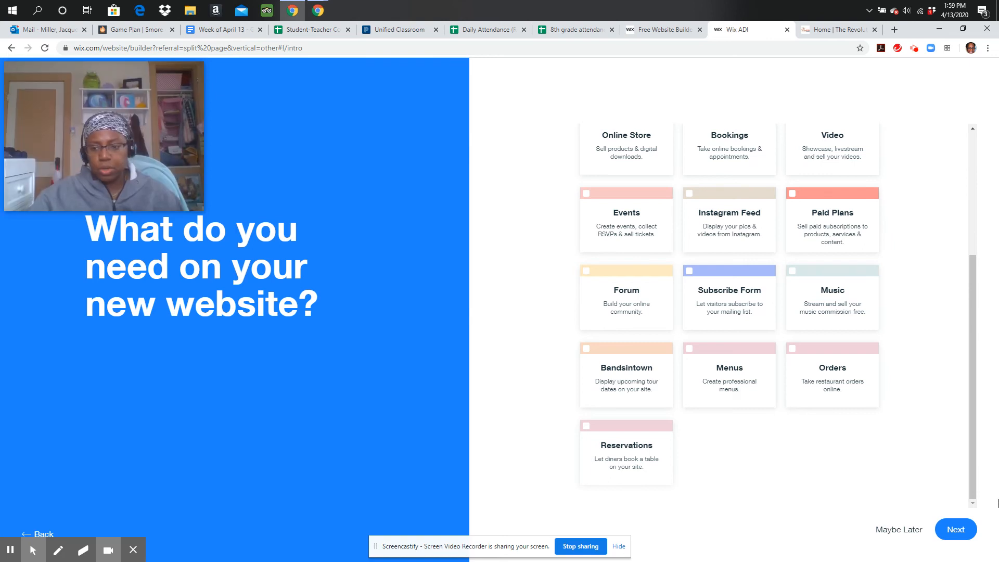
left_click(967, 543)
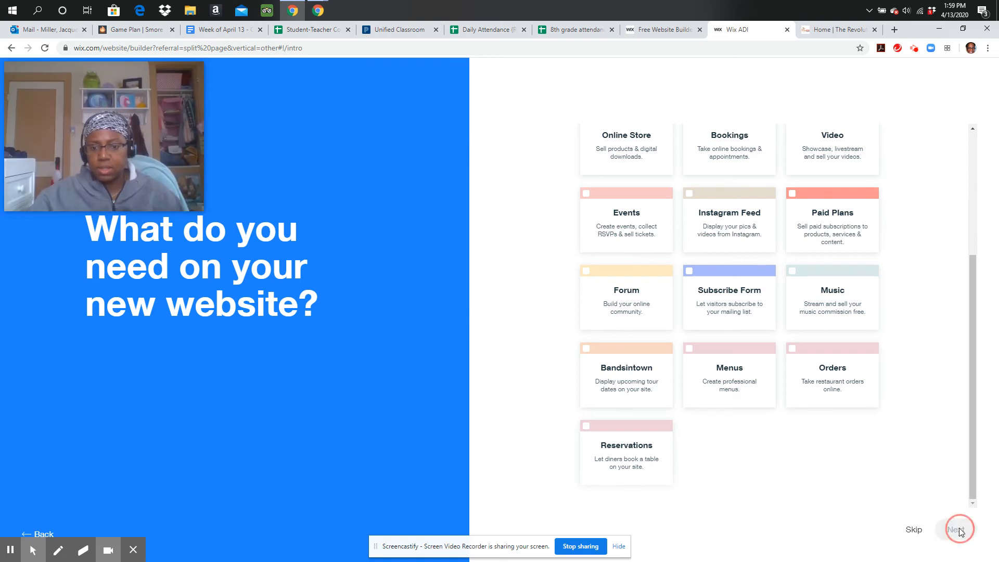
left_click(985, 525)
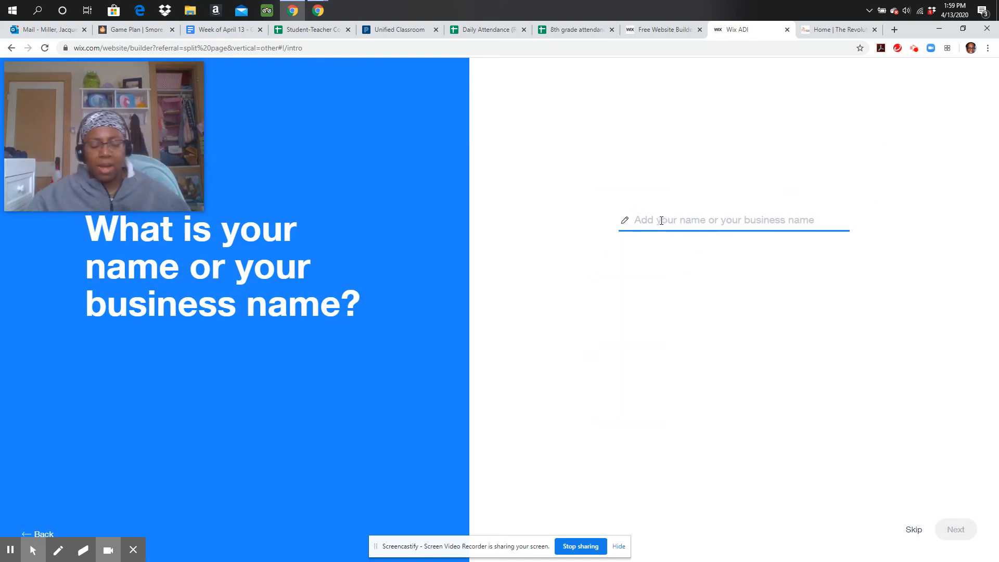
- Enter 'Mrs. Miller's Readers' as the site name and submit it
type("Mrs.")
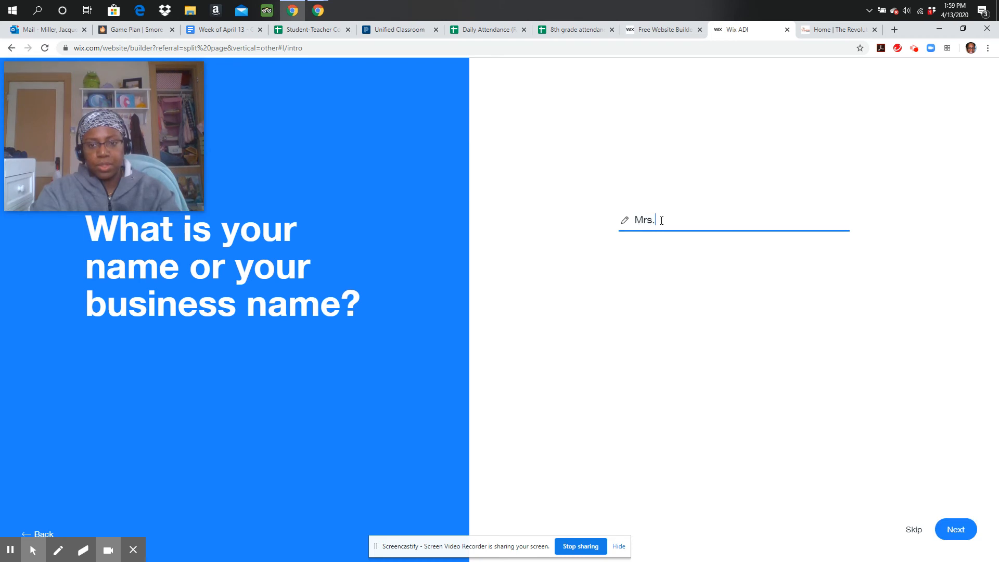
type("Miller's Rea")
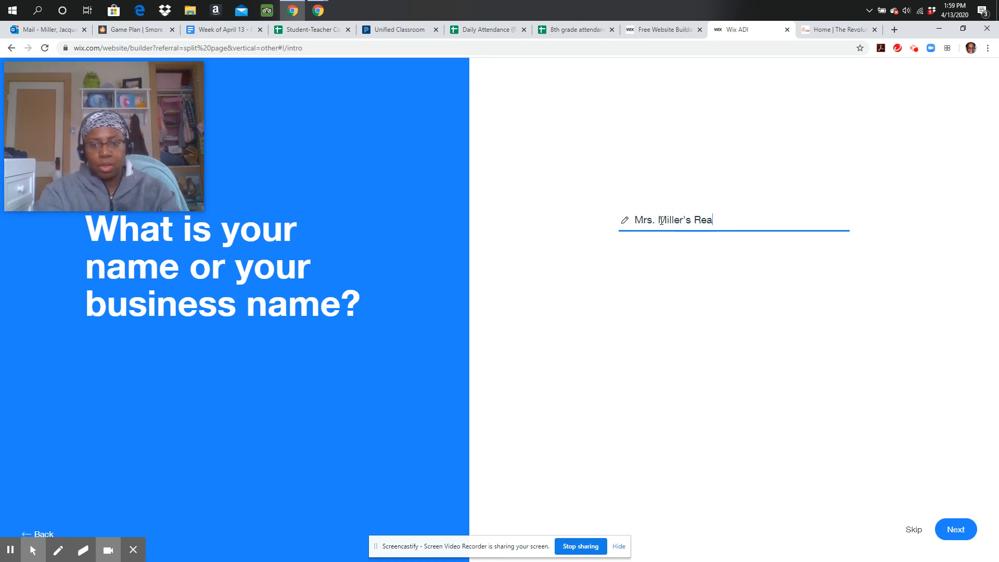
type("ders")
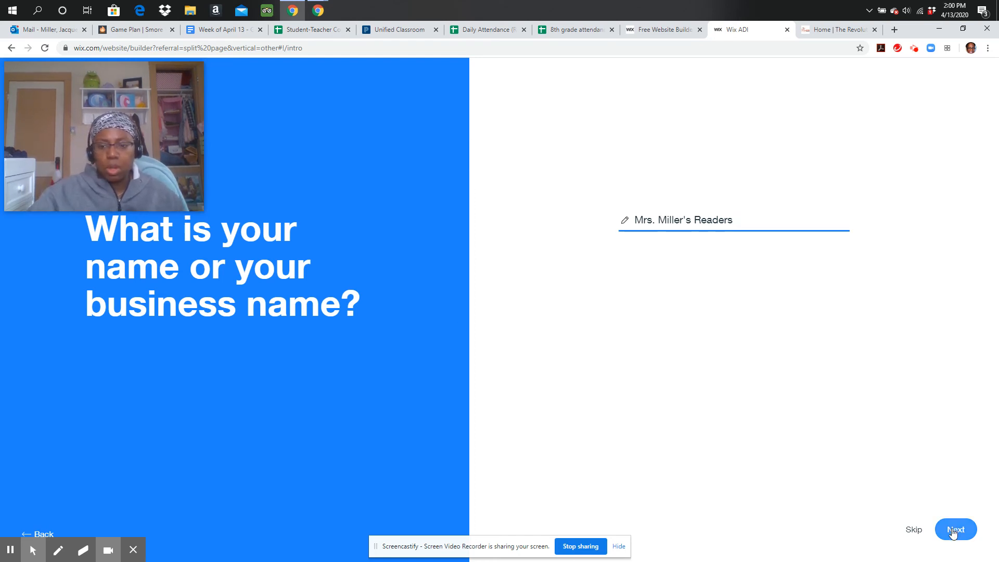
left_click(956, 533)
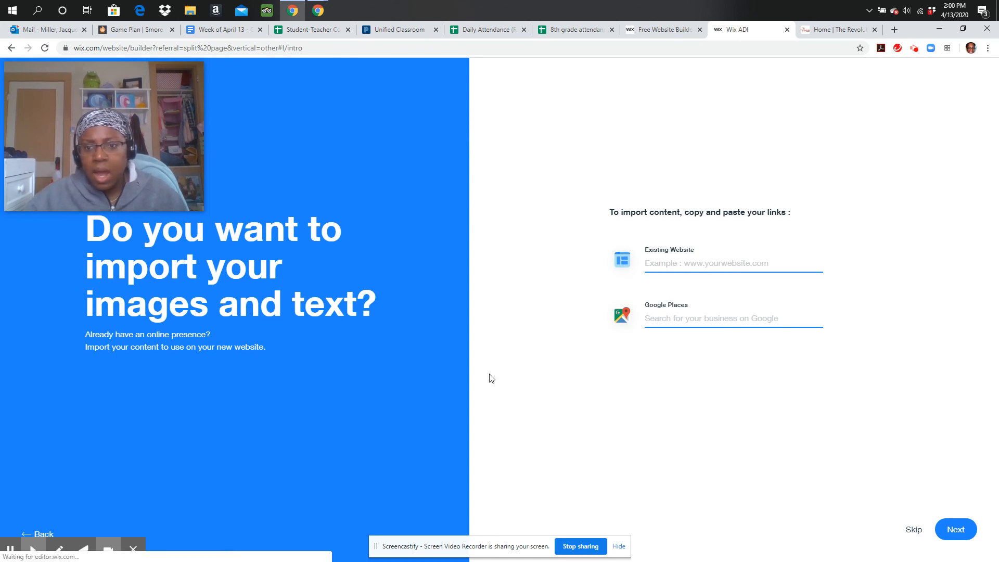
mouse_move(684, 229)
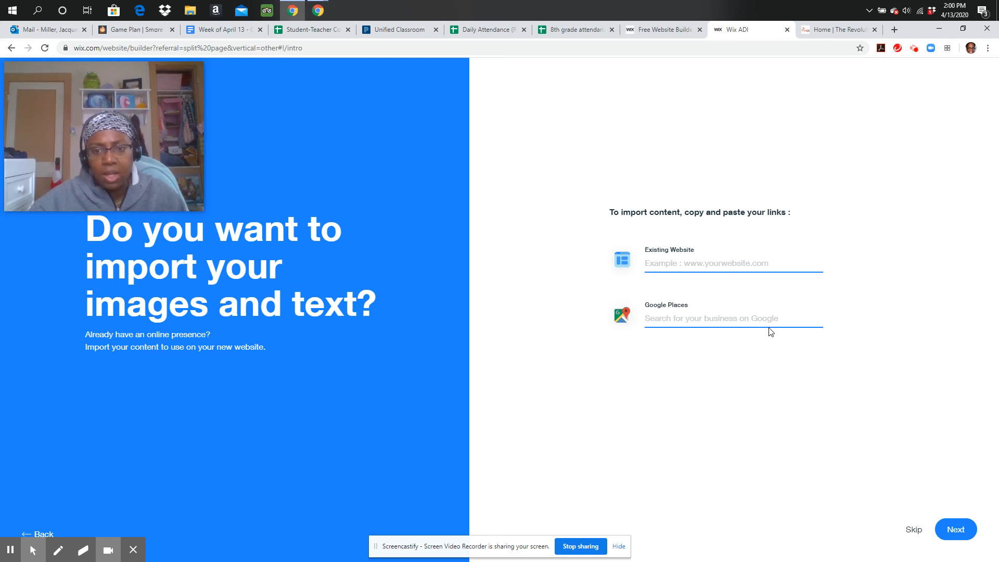
mouse_move(682, 261)
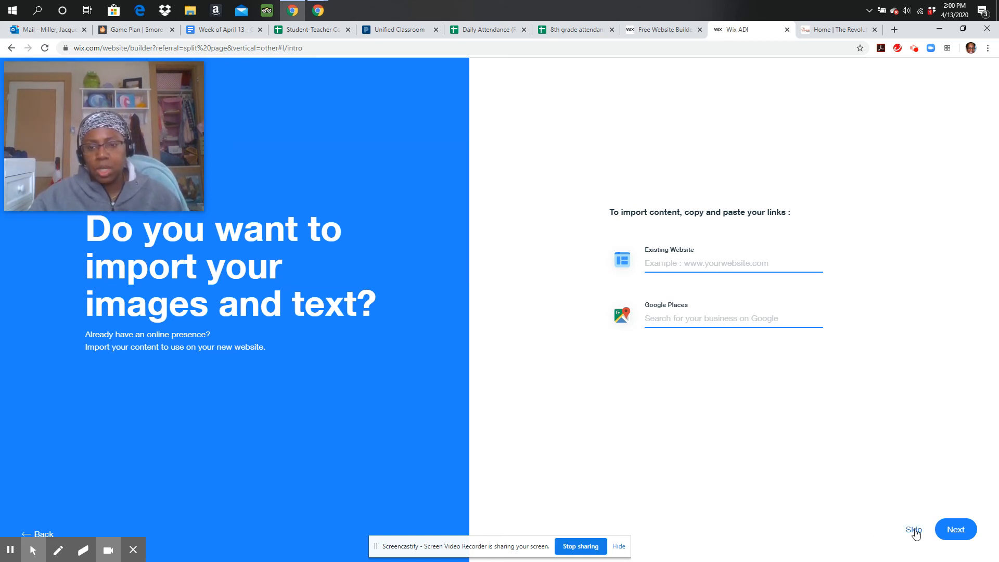
mouse_move(667, 473)
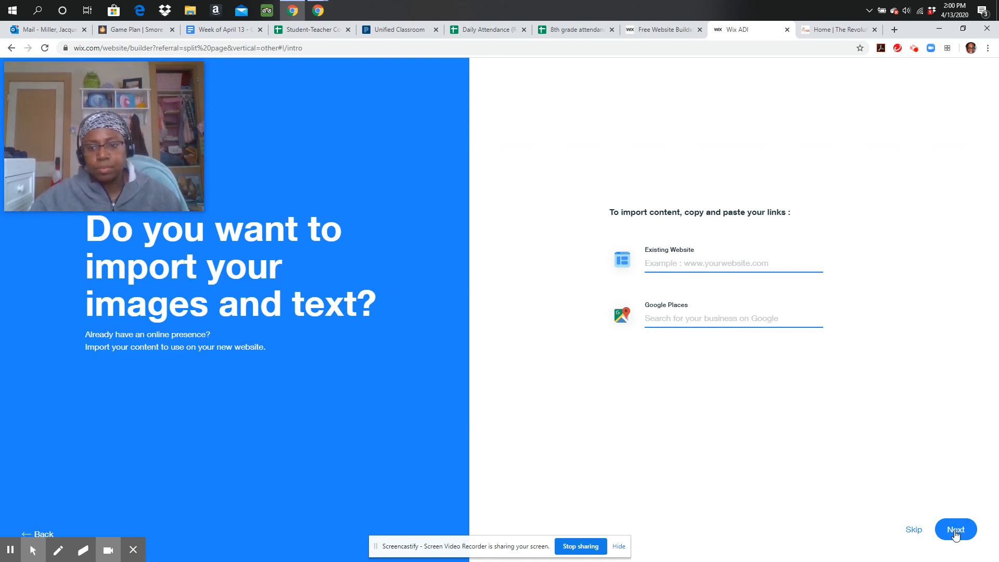
mouse_move(829, 420)
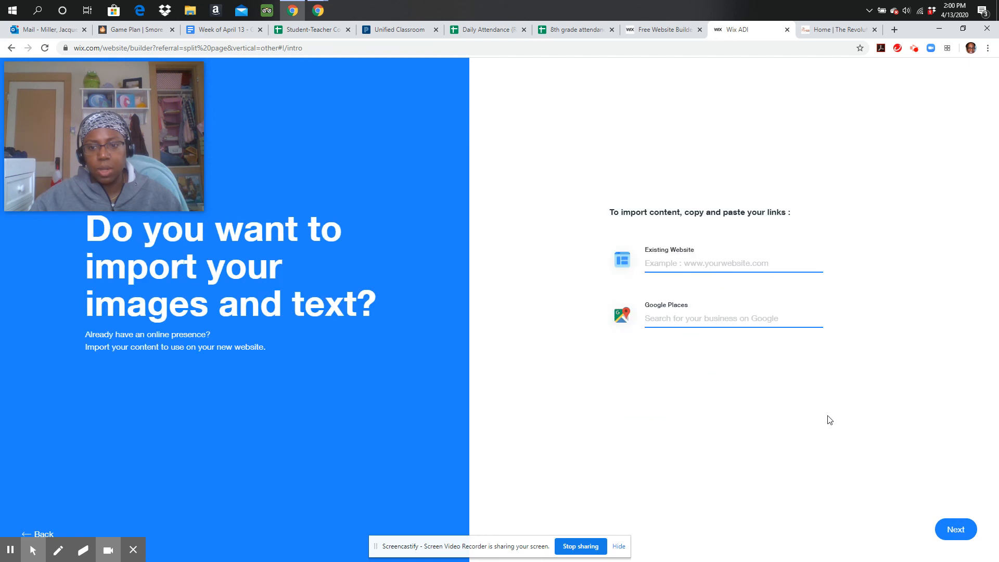
- Skip importing content, leaving Existing Website and Google Places empty
left_click(963, 538)
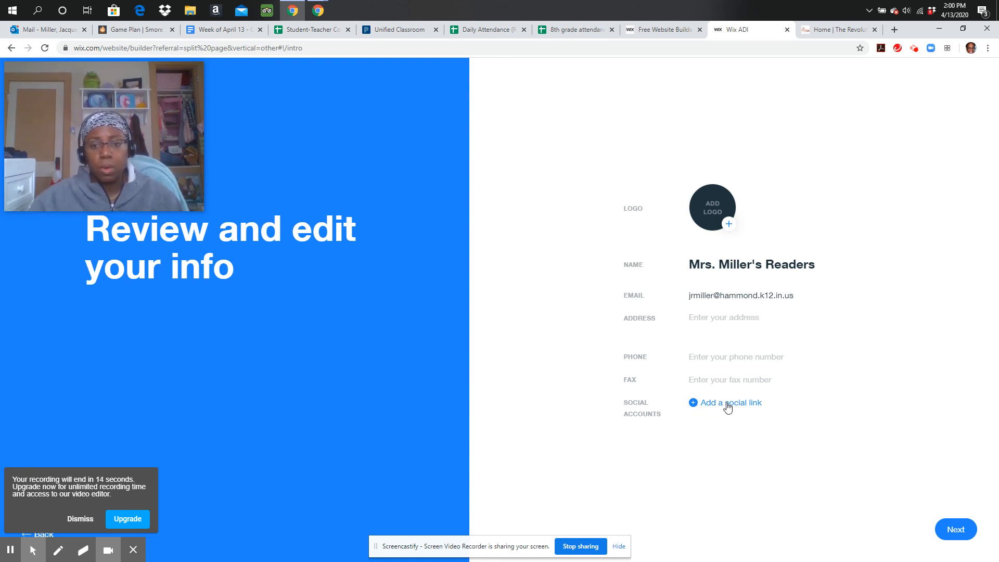
- Add a blank social link field on the Review and edit your info page
left_click(727, 403)
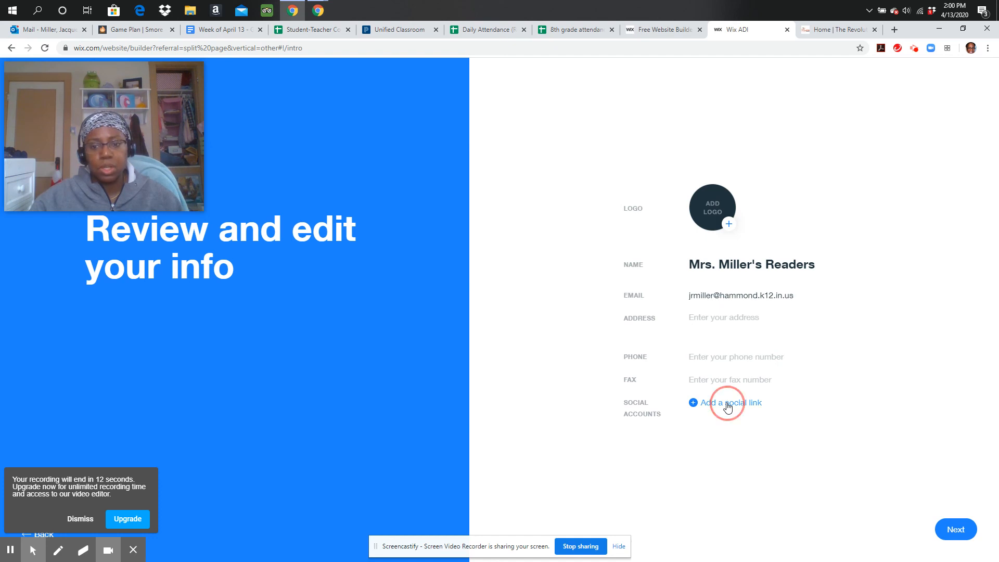
left_click(725, 402)
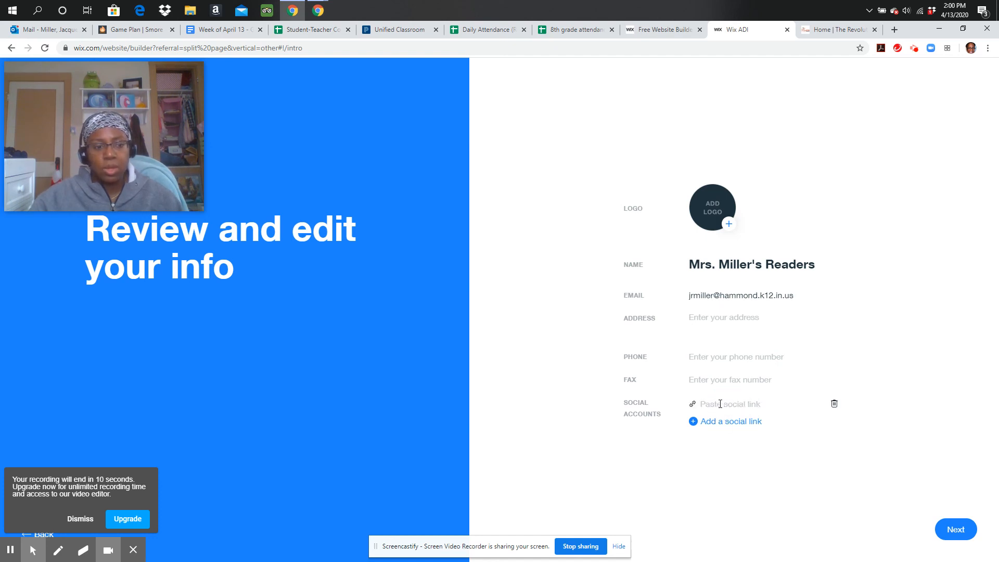
mouse_move(671, 428)
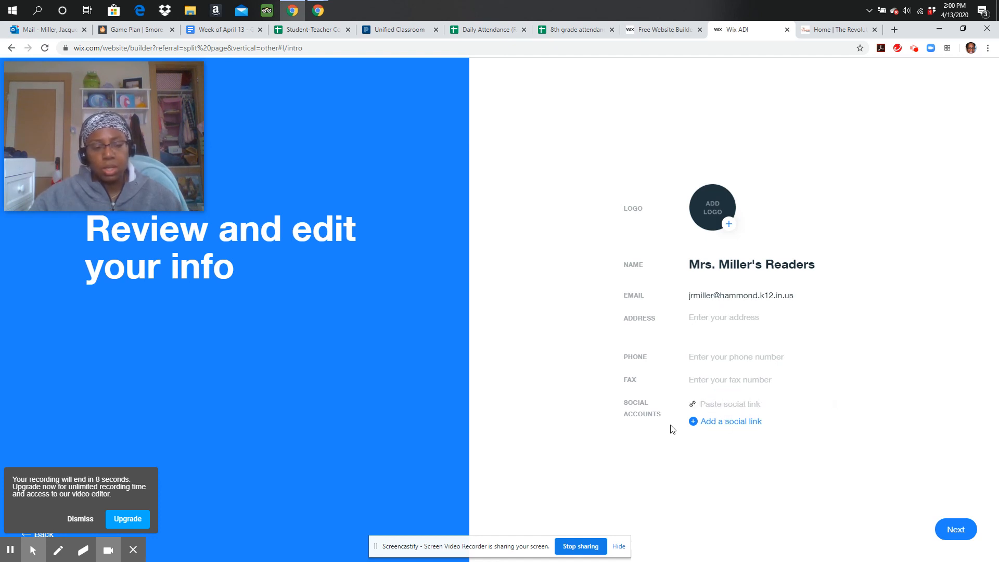
mouse_move(623, 493)
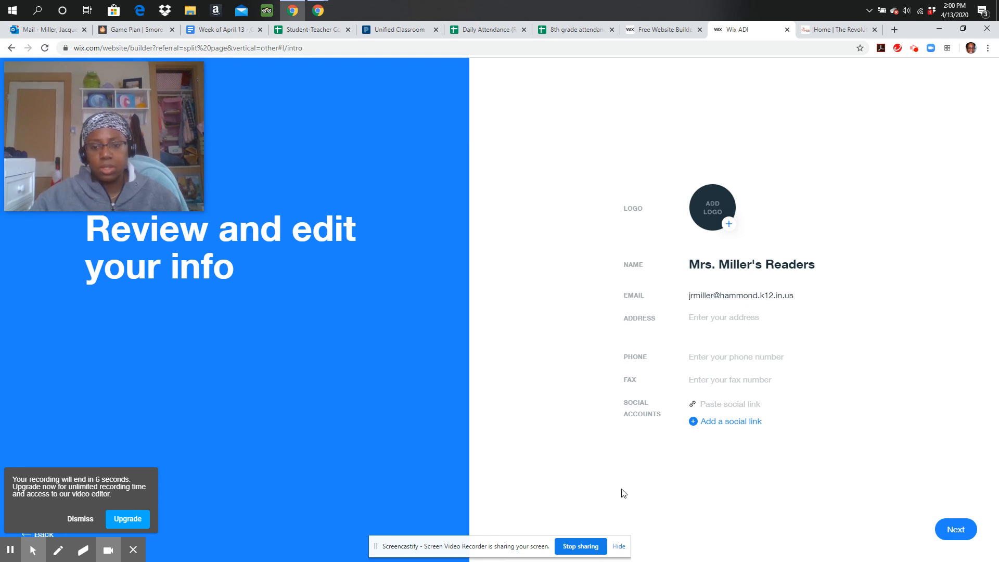